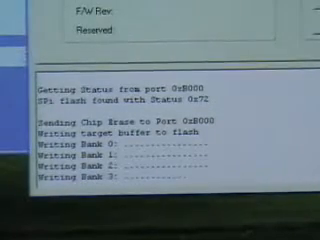
pyautogui.scroll(-3)
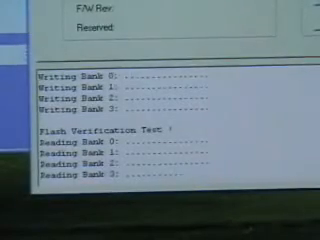
pyautogui.scroll(-3)
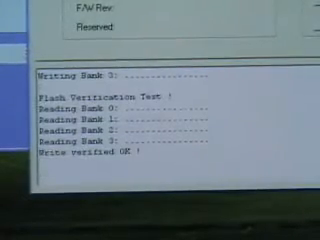